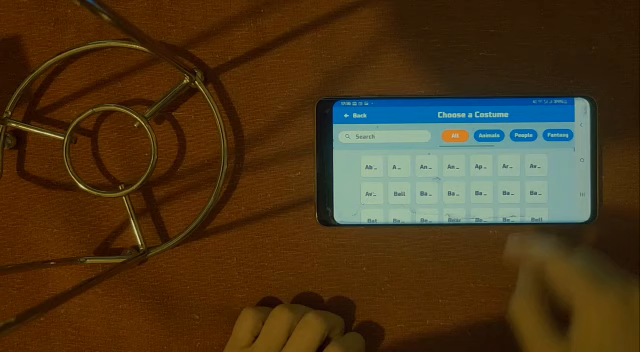
{"action": "scroll", "scroll_direction": "down", "scroll_amount": 3}
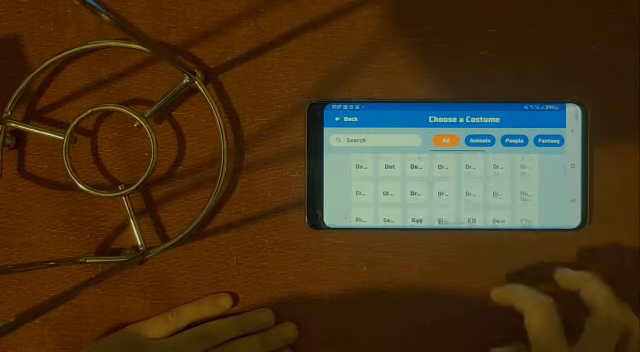
{"action": "type", "text": "button"}
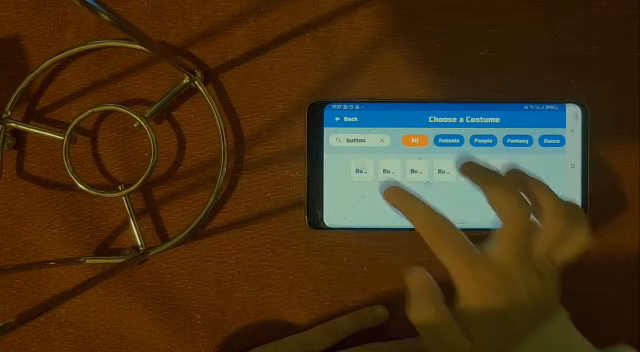